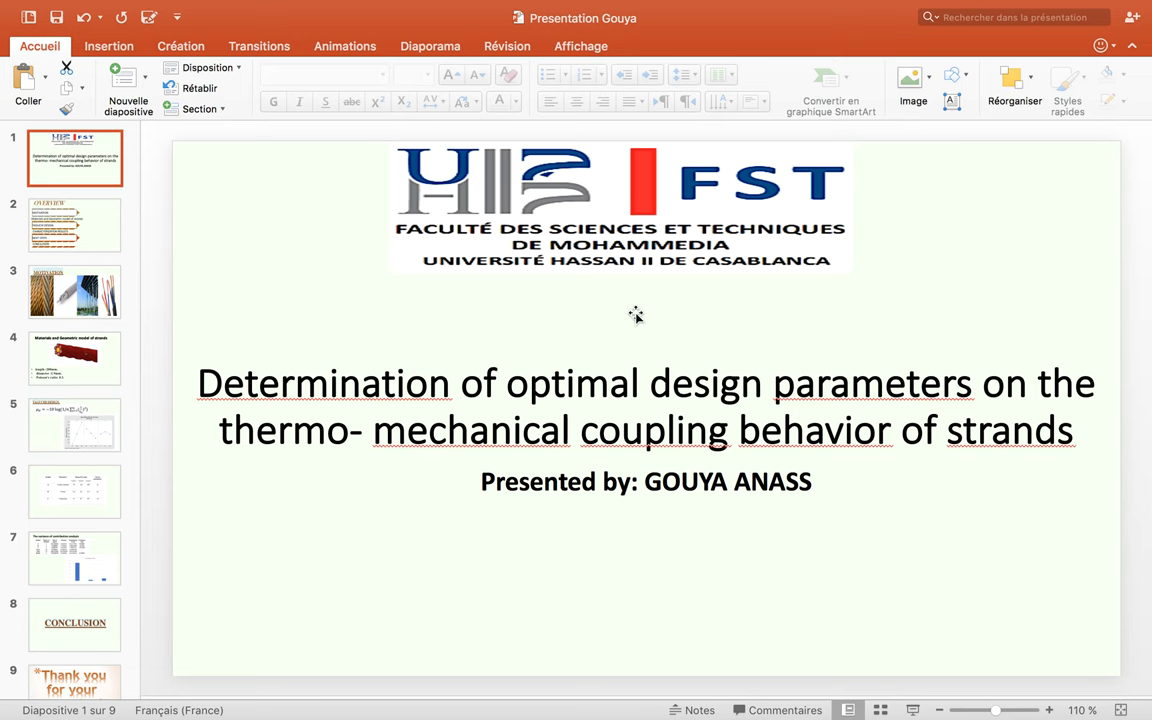
- Select the slide 2 thumbnail to show the OVERVIEW slide
left_click(74, 224)
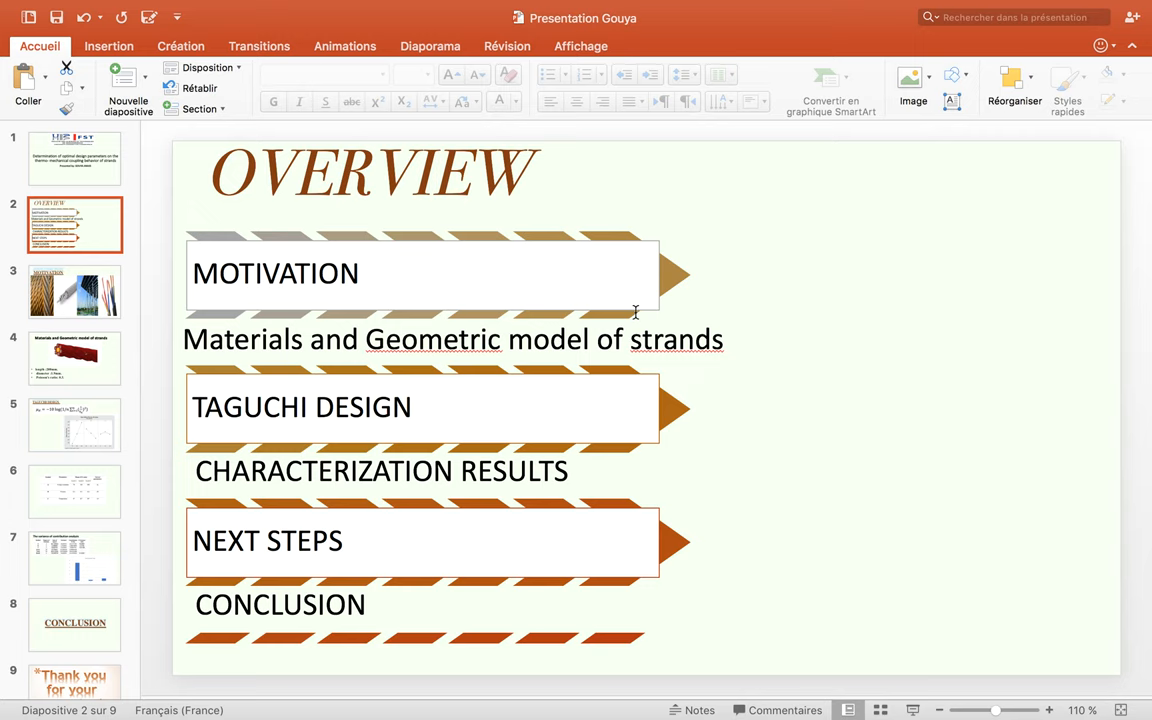
- Select the slide 3 thumbnail to show the MOTIVATION slide with cable photos
left_click(75, 292)
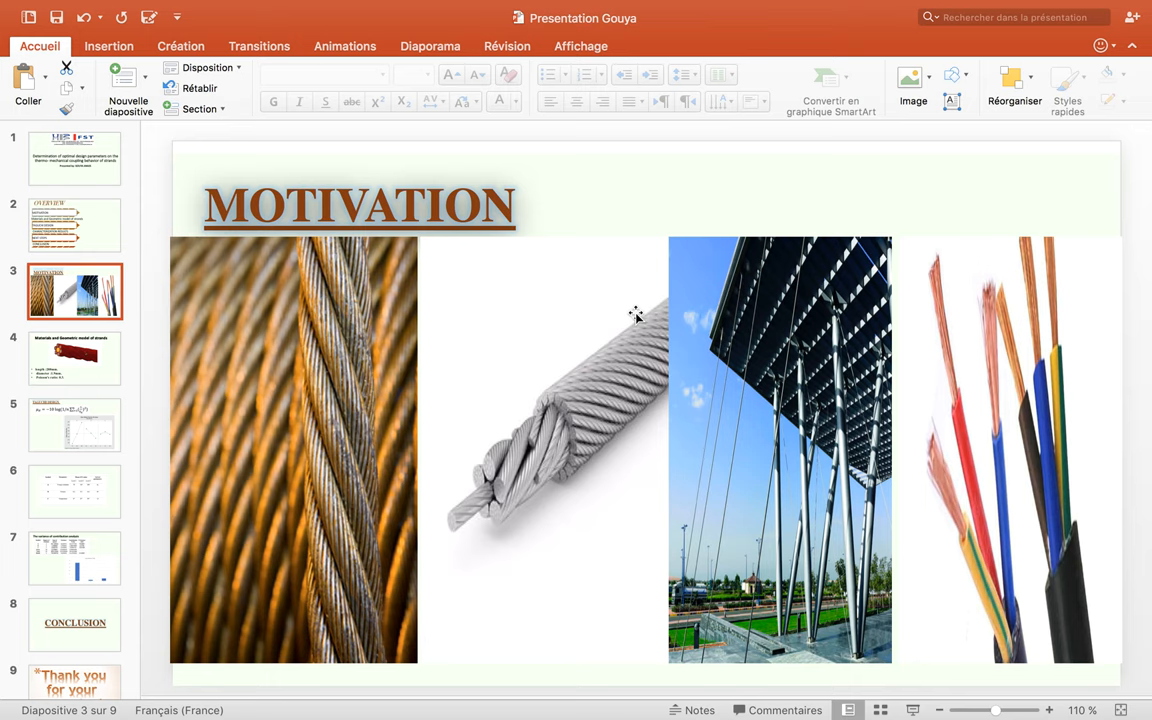
- Select the slide 4 thumbnail to show the strand model slide
left_click(75, 357)
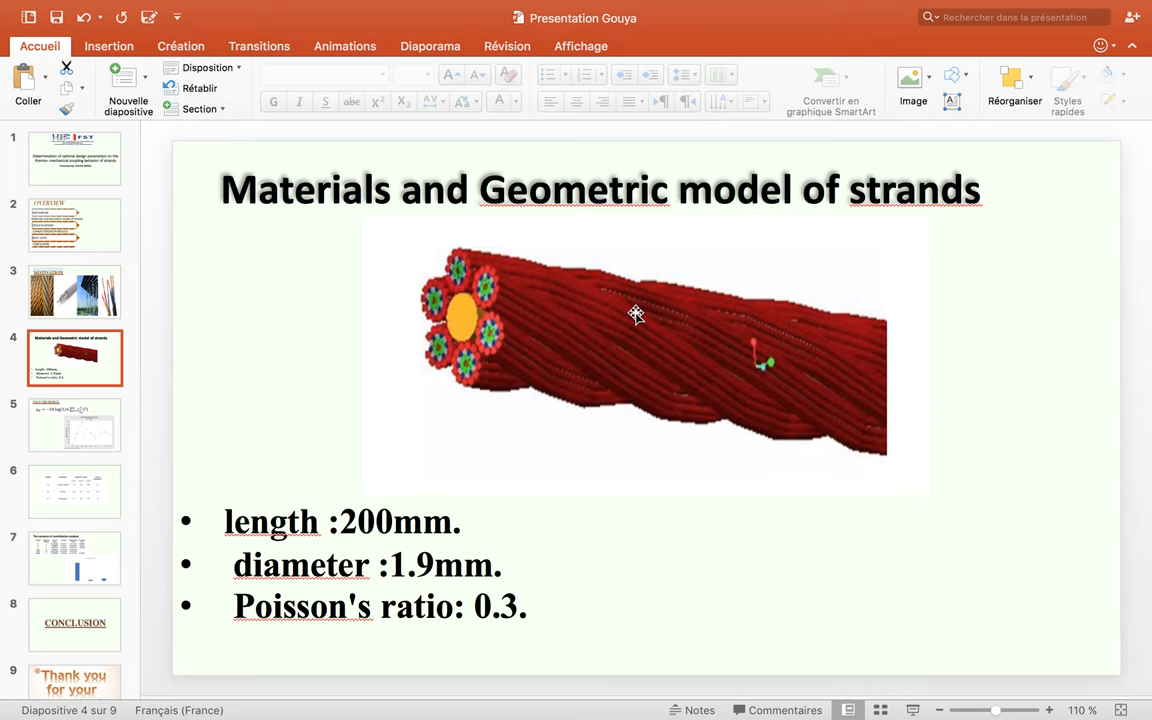
left_click(75, 424)
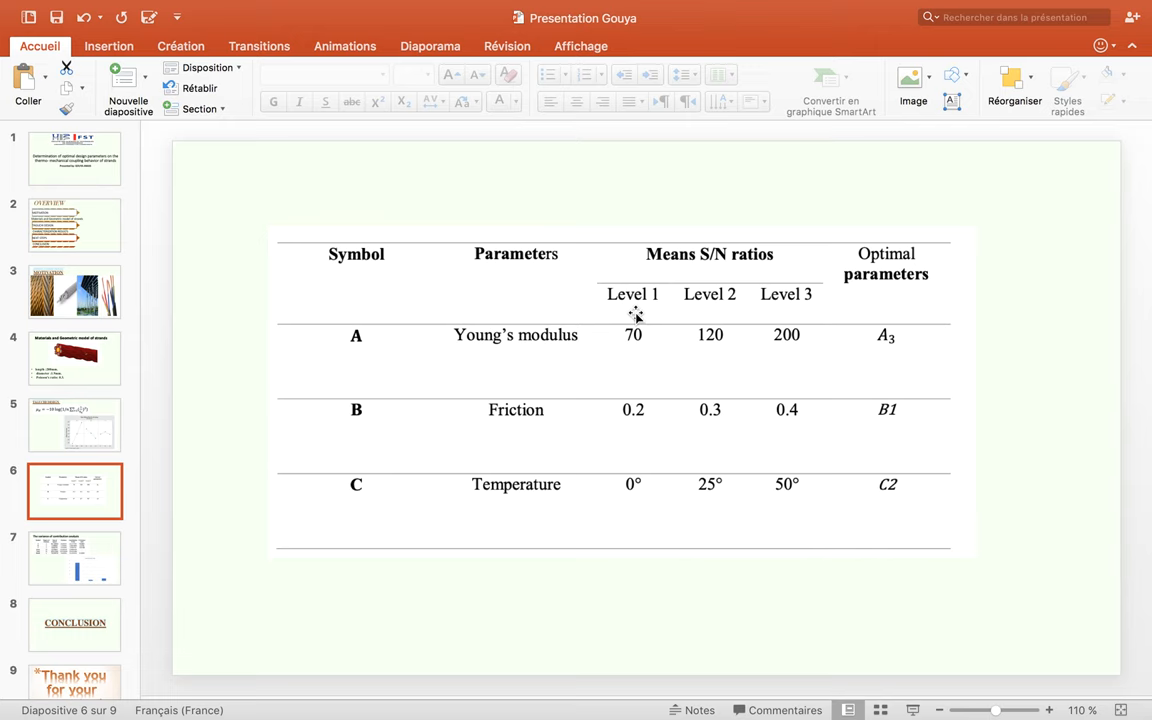
- Select the next slide thumbnail to show the variance of contribution analysis slide
left_click(75, 558)
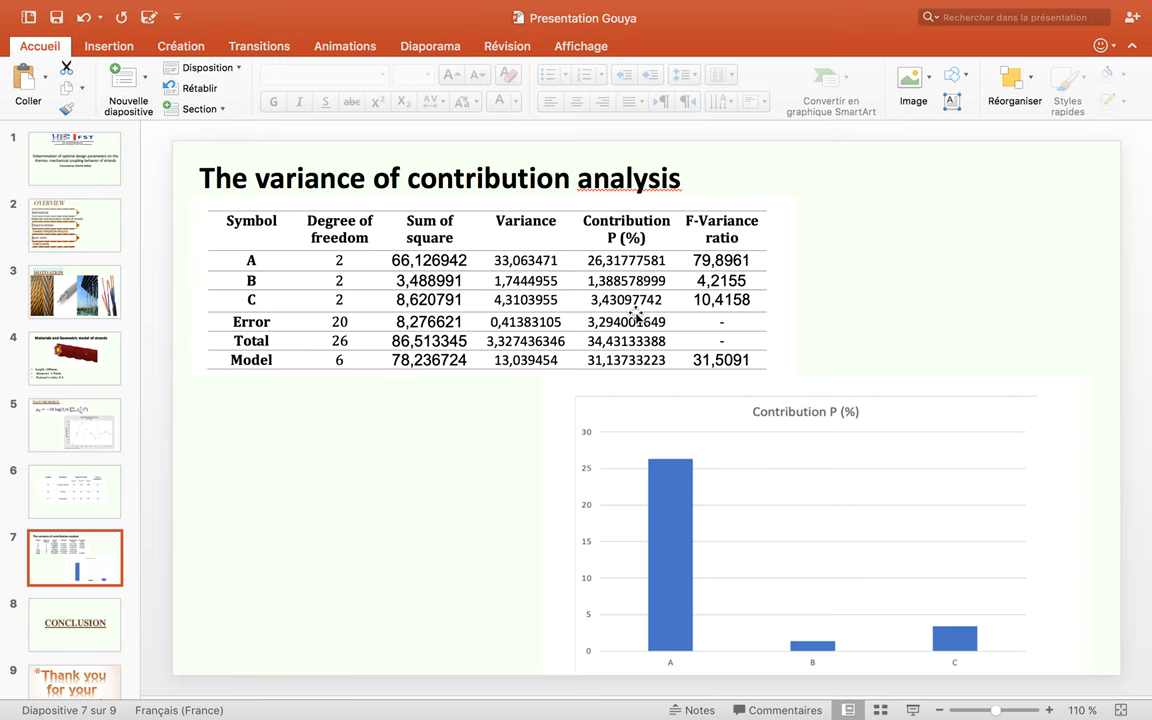
- Select the next slide thumbnail to show the Conclusion slide
left_click(74, 624)
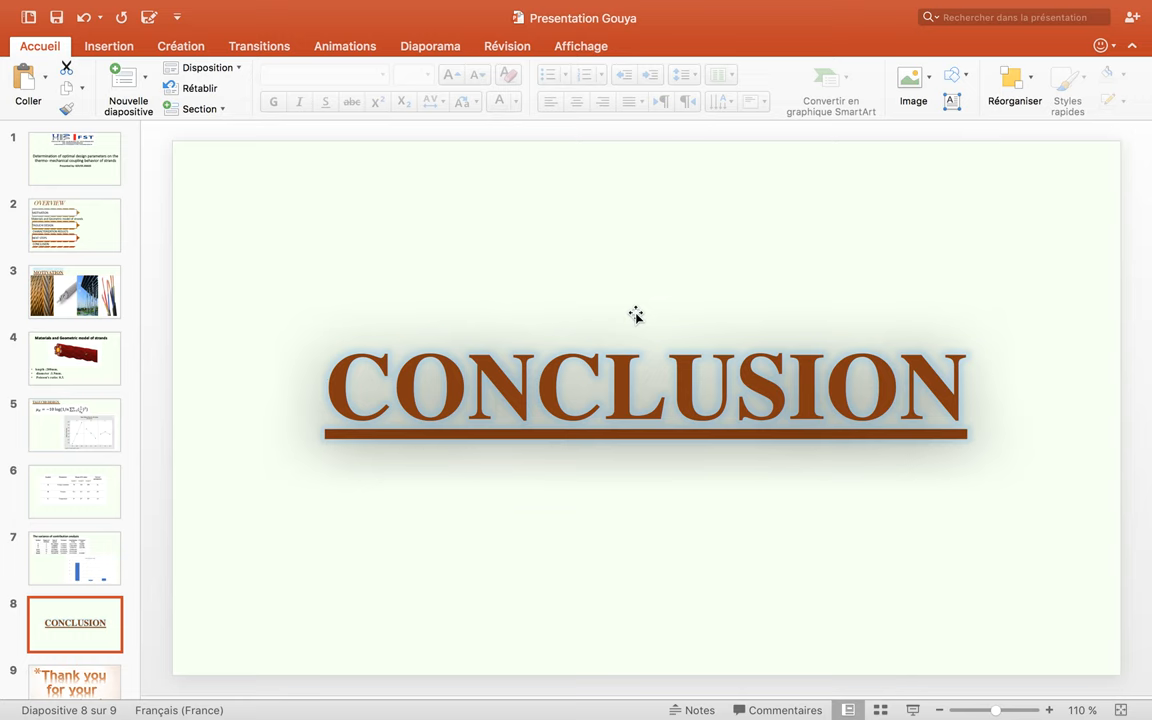
- Select the slide 9 thumbnail to show 'Thank you for your attention!'
left_click(75, 670)
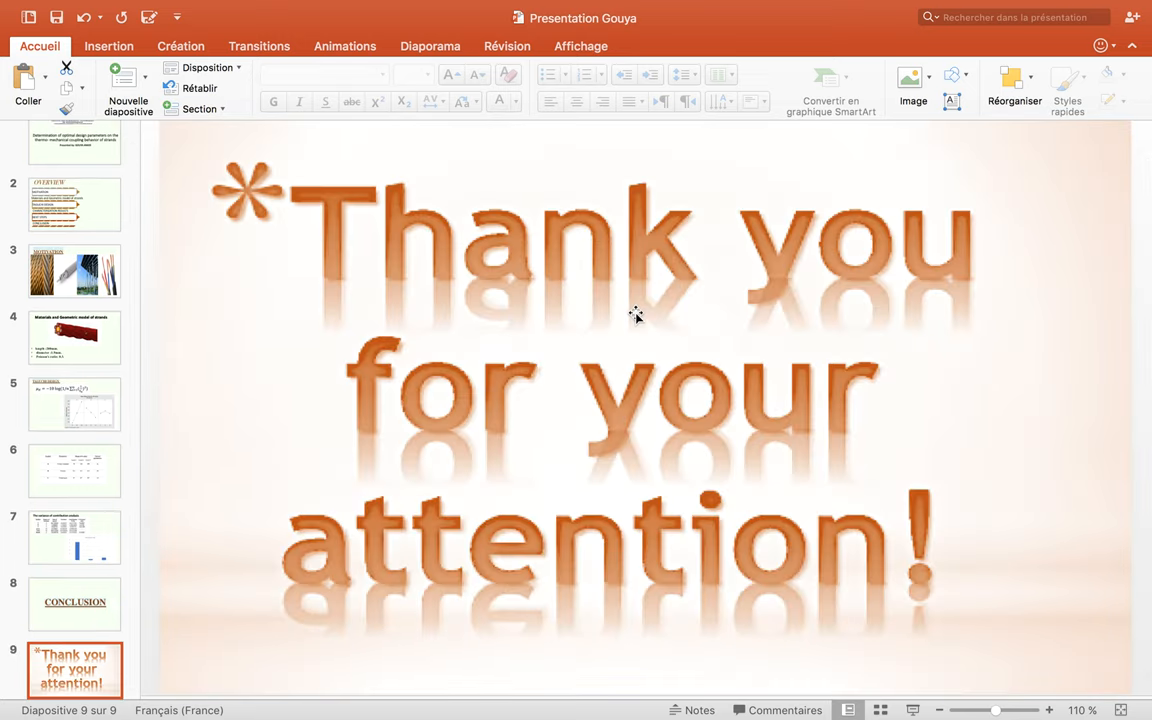